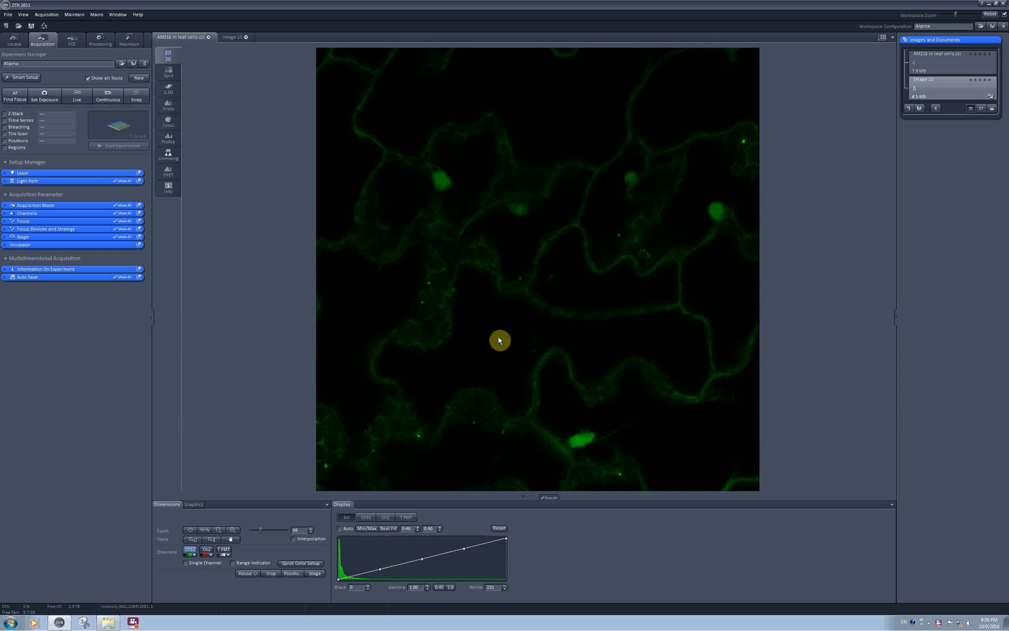
mouse_move(432, 334)
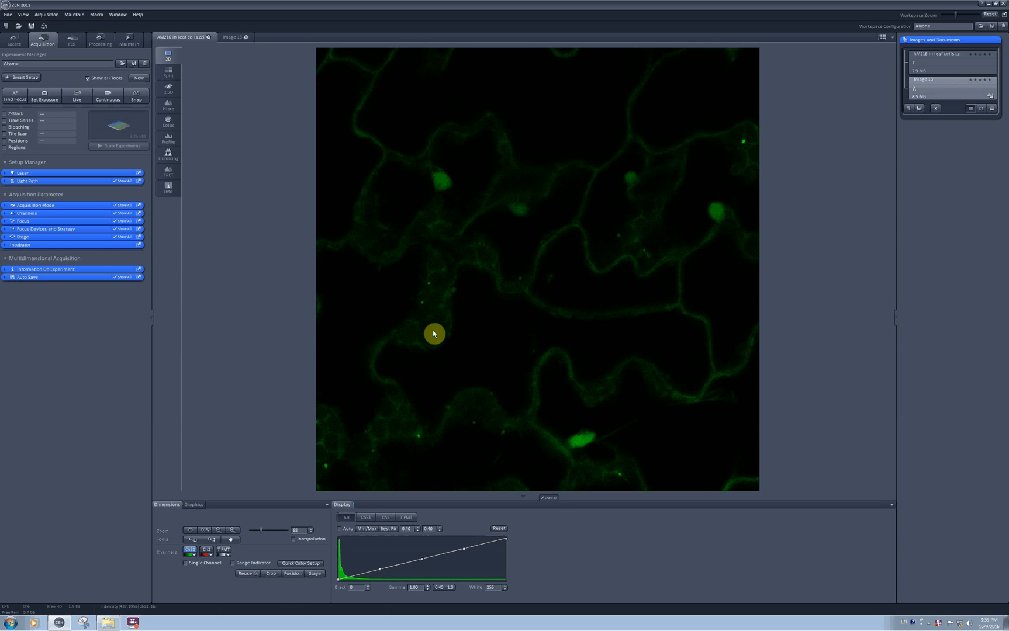
Show Track1's light path with EGFP and chlorophyll ranges and the visible laser line settings.
left_click(27, 181)
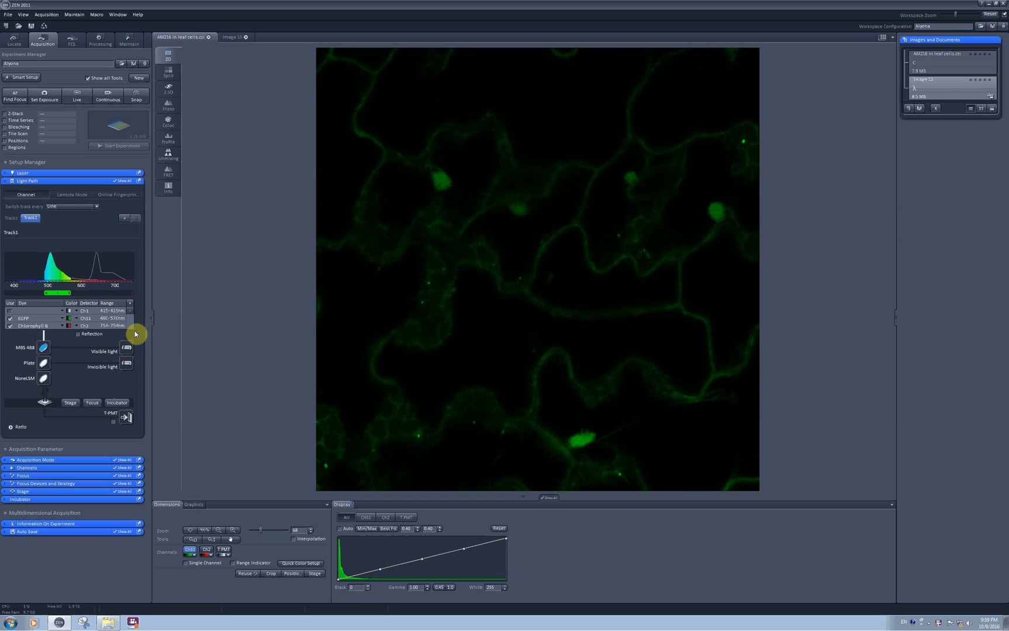
left_click(126, 349)
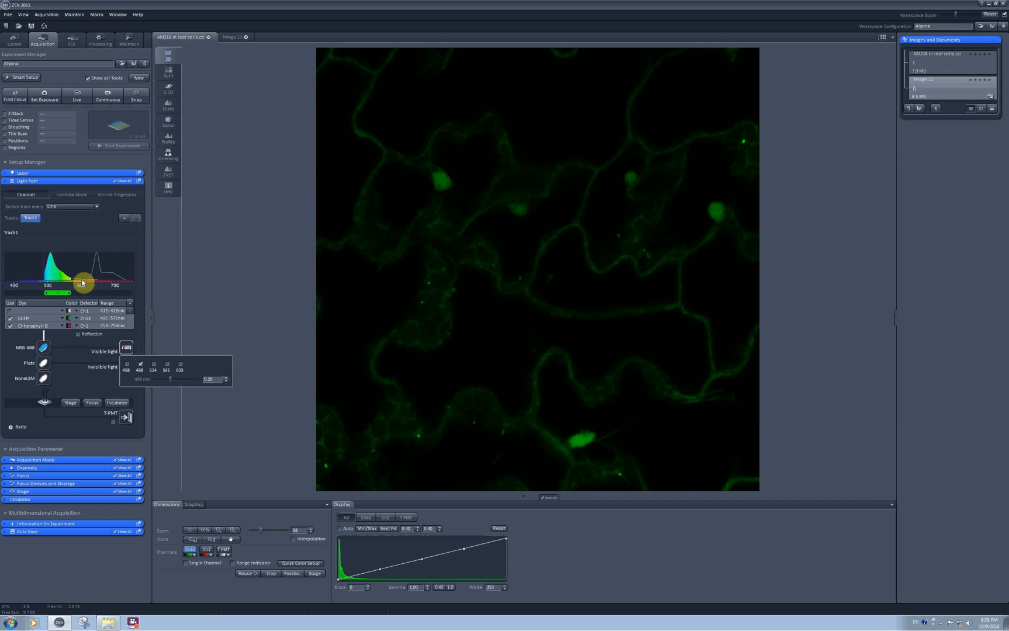
Show Track1's channel settings with laser, pinhole and detector gains for EGFP and chlorophyll.
left_click(23, 468)
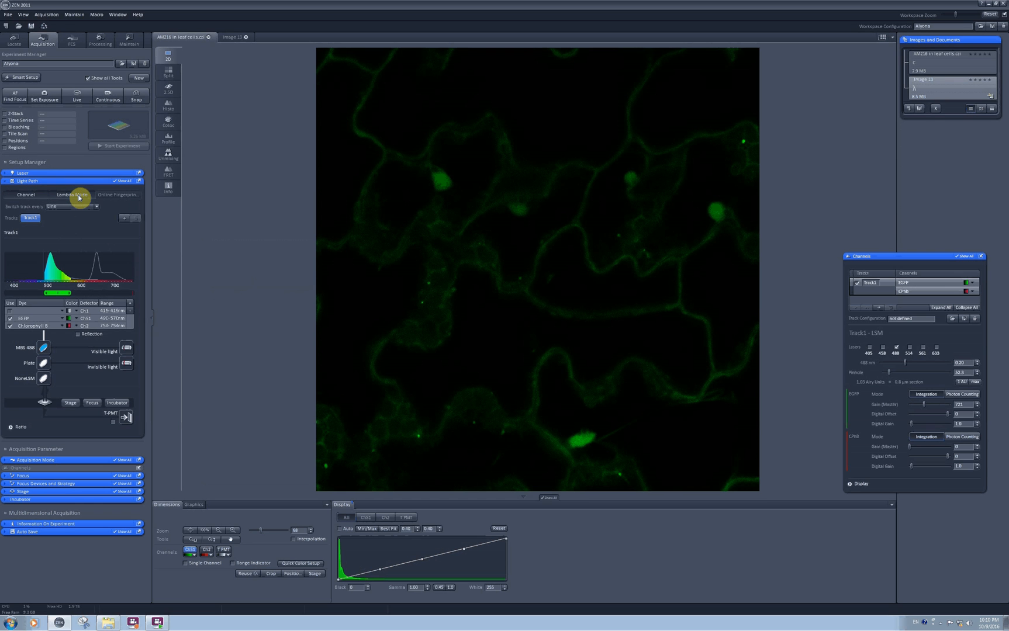
Switch the light path to Lambda Mode and set the main beam splitter to MBS 488.
left_click(73, 195)
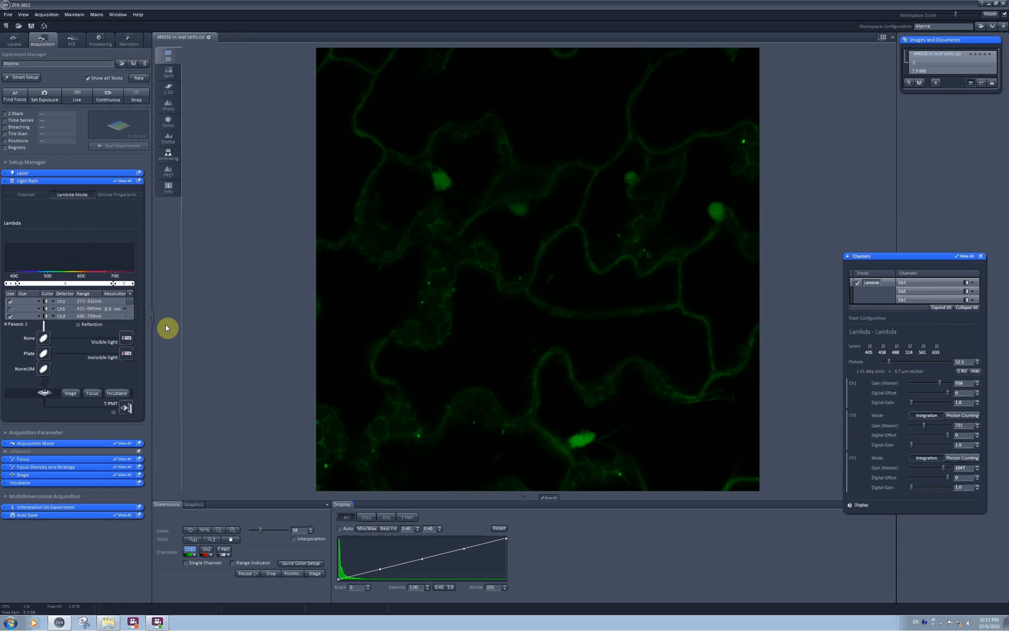
mouse_move(161, 329)
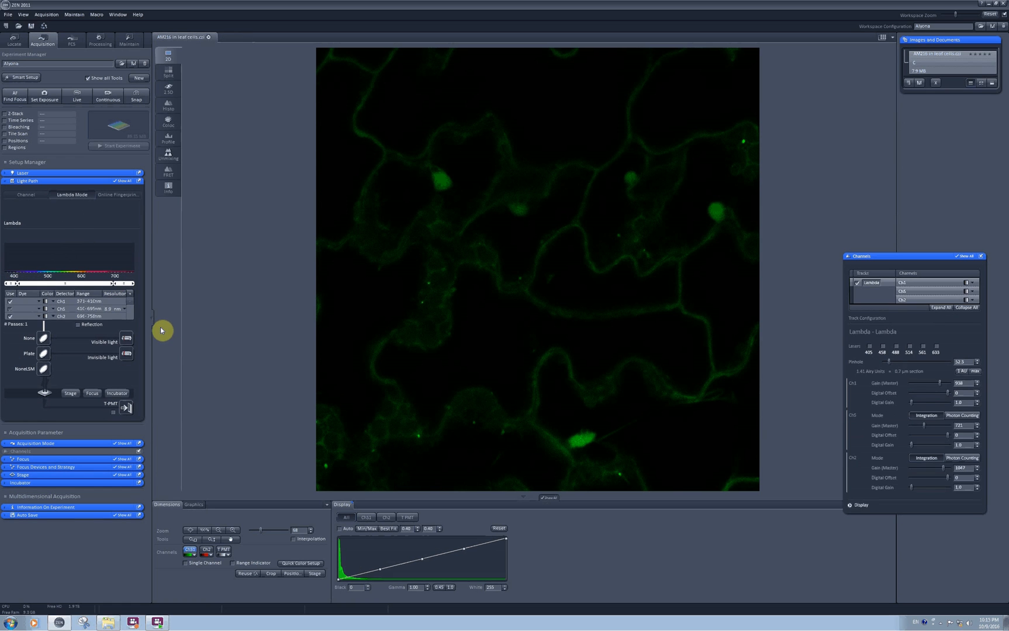
left_click(126, 339)
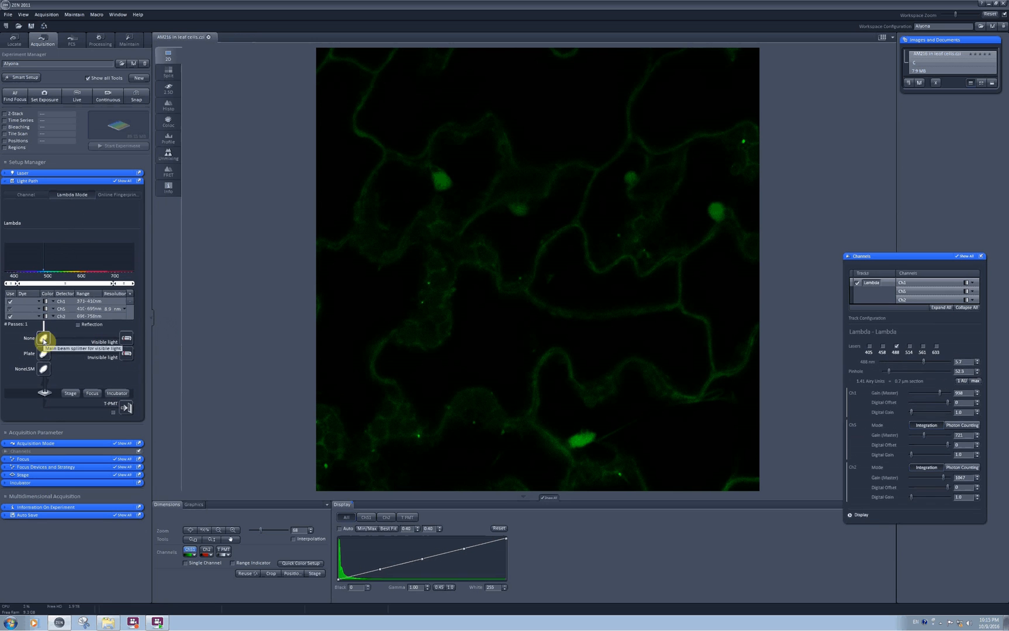
left_click(44, 337)
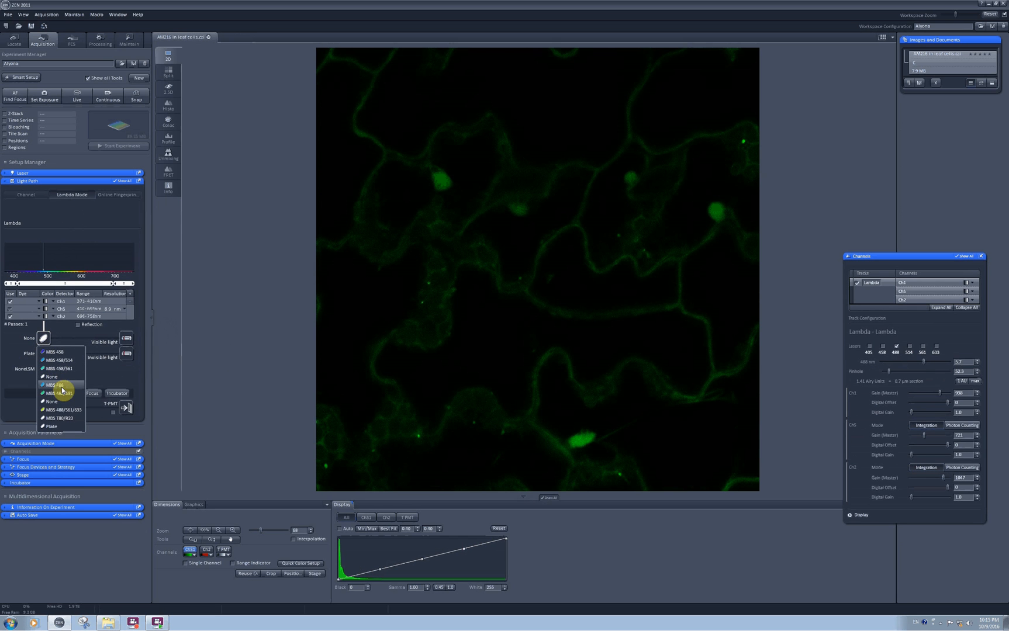
left_click(55, 386)
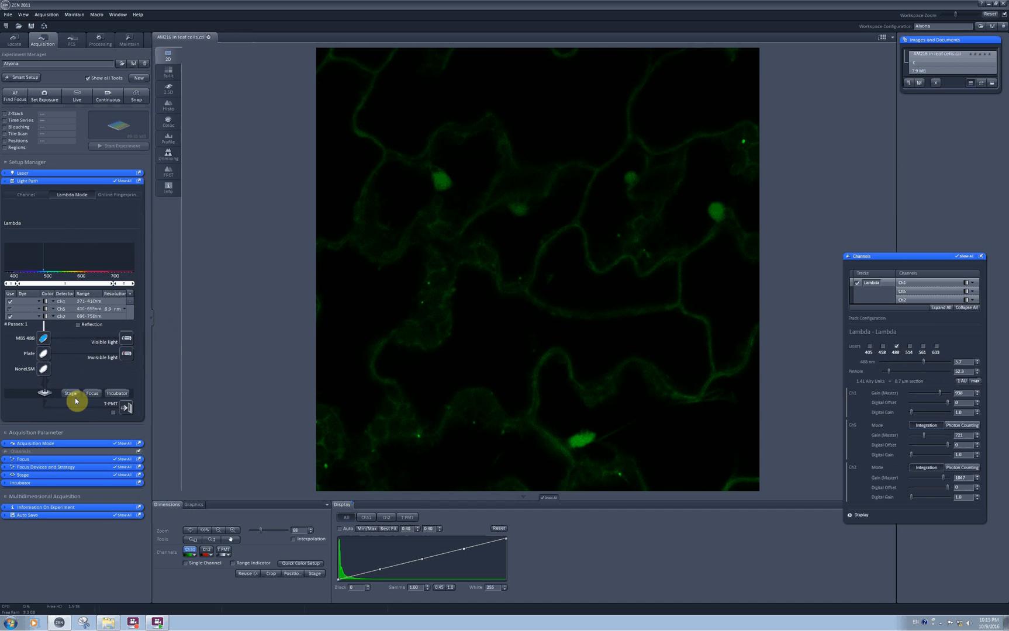
mouse_move(181, 283)
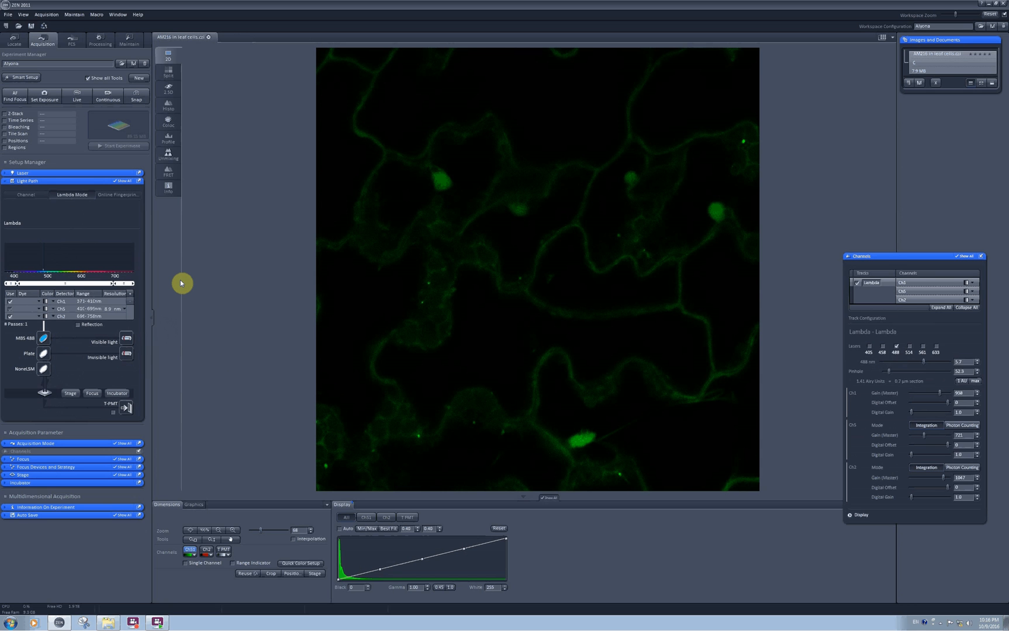
mouse_move(159, 194)
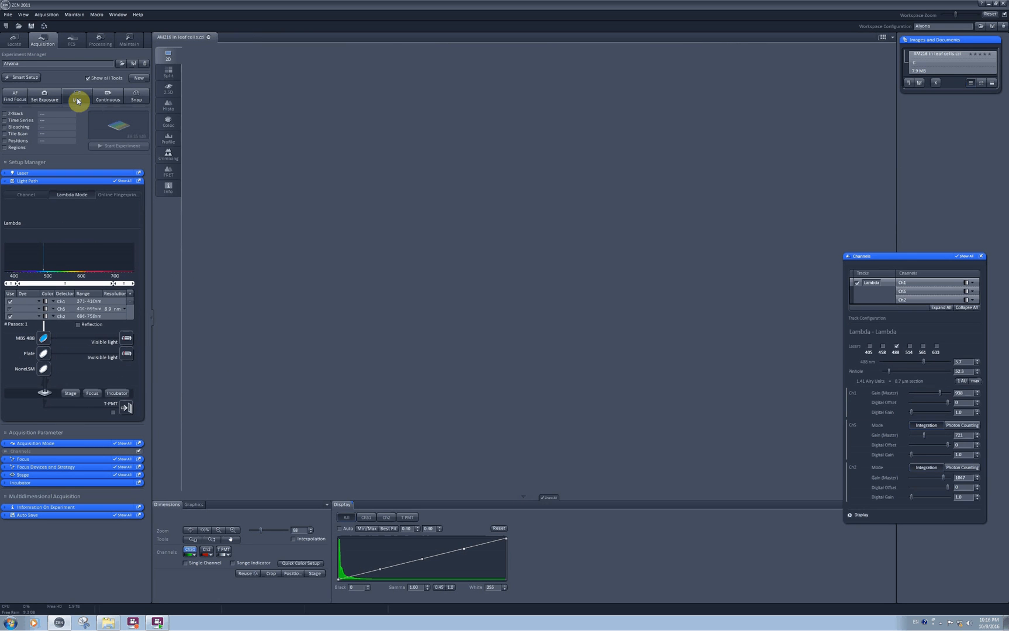
Start a continuous lambda scan and show the gallery with the Range Indicator palette.
left_click(76, 95)
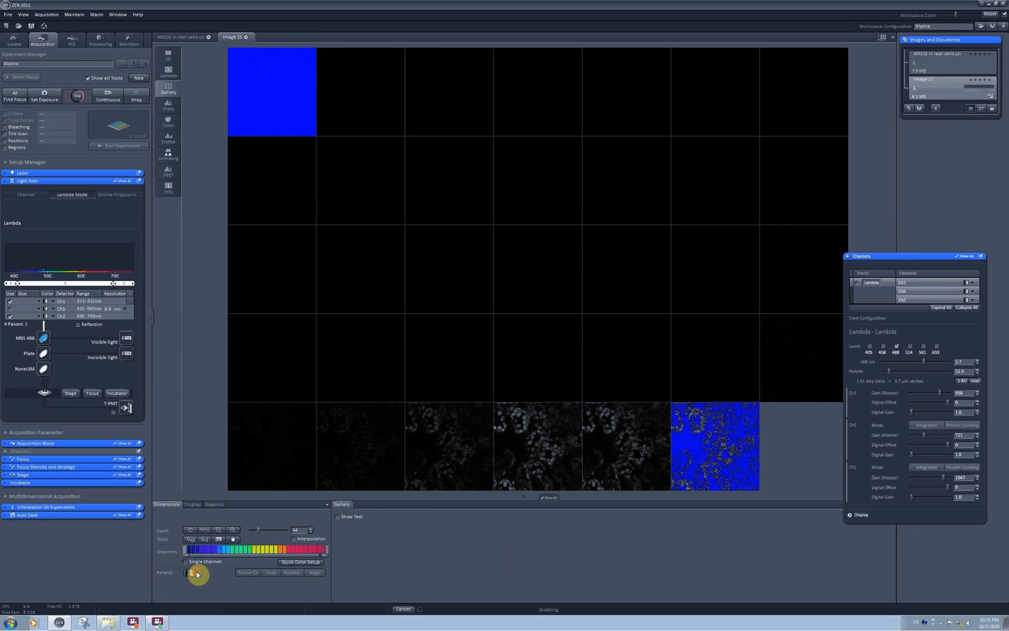
left_click(197, 575)
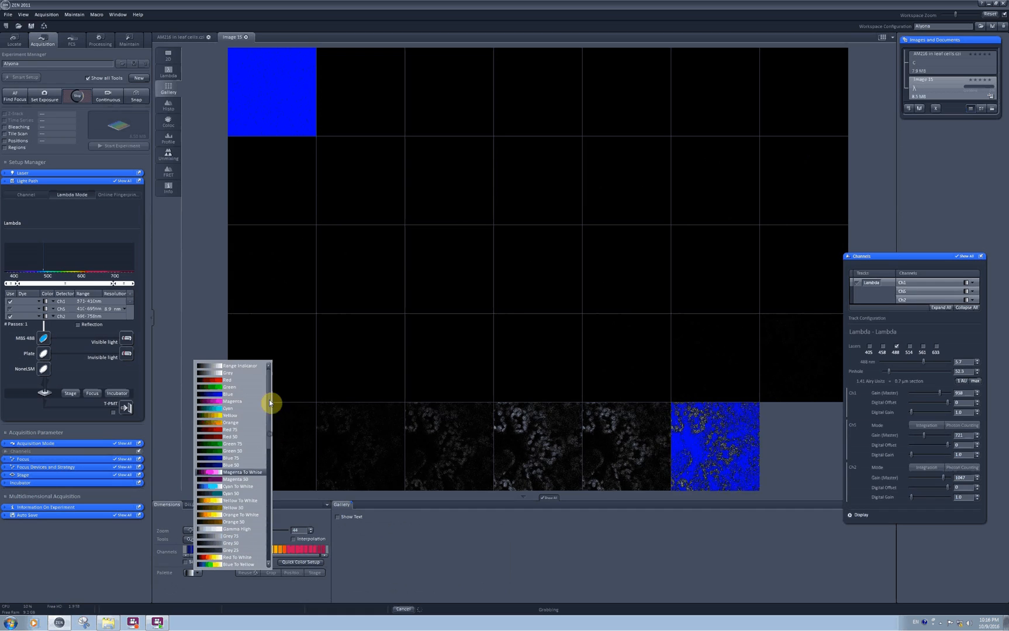
left_click(227, 394)
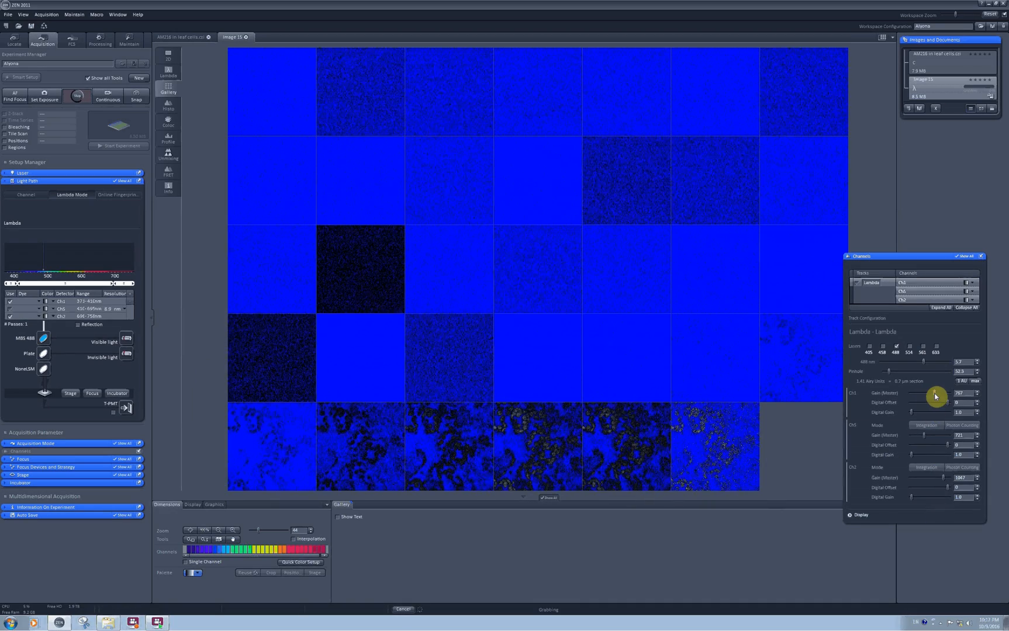
Adjust the Gain (Master) sliders during scanning so the gallery is no longer saturated.
left_click_drag(936, 397, 929, 402)
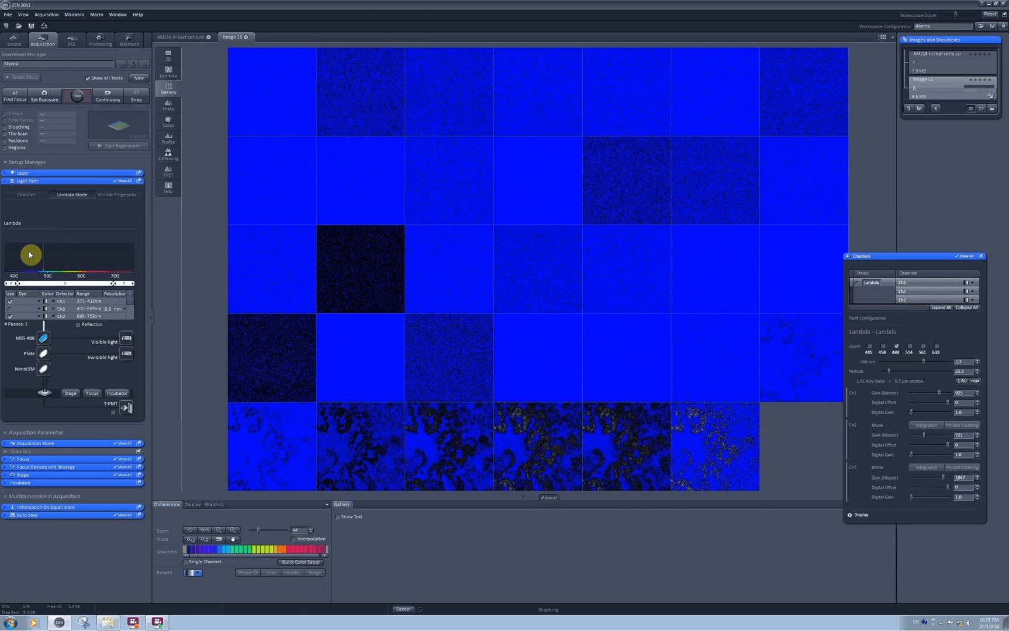
left_click_drag(920, 436, 933, 436)
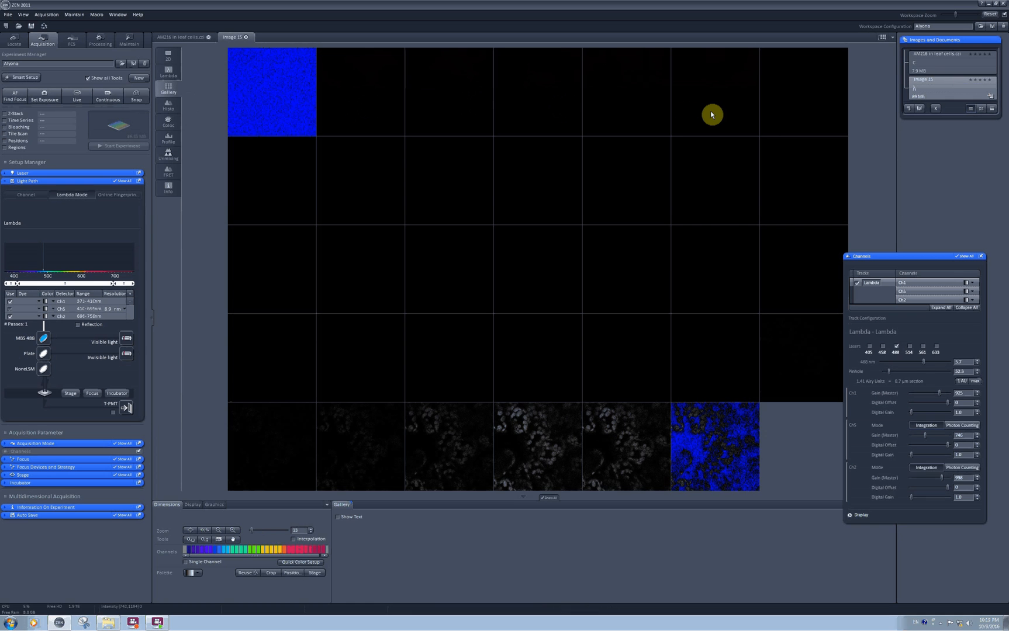
mouse_move(705, 119)
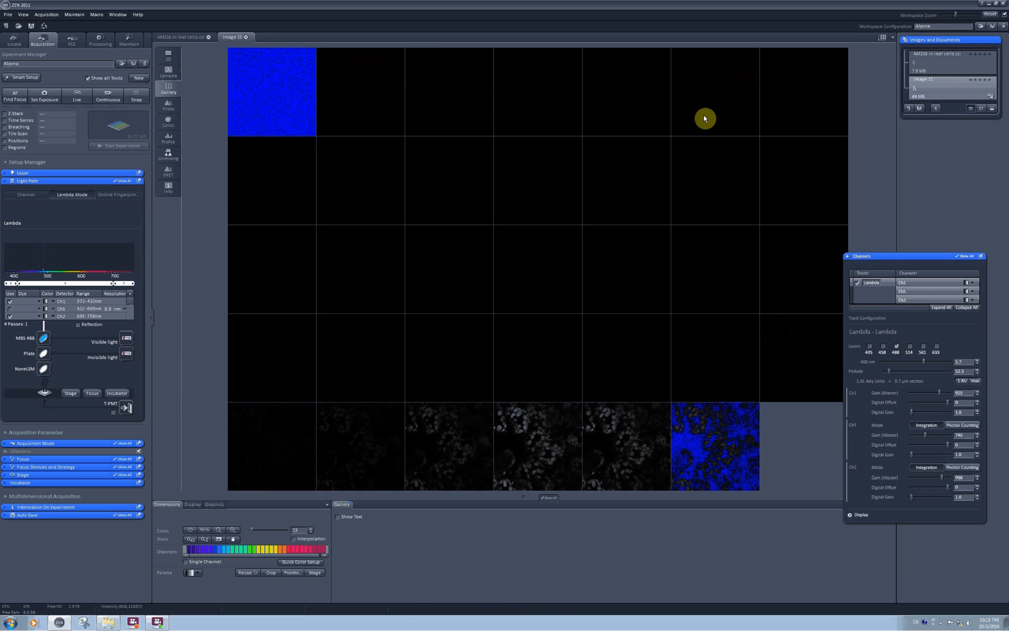
mouse_move(688, 244)
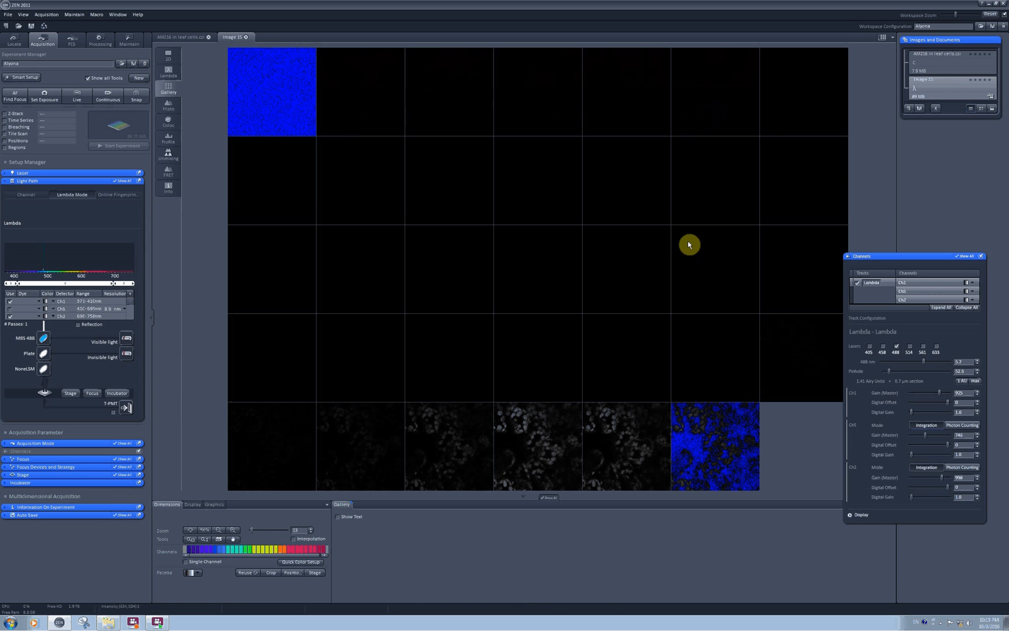
mouse_move(342, 527)
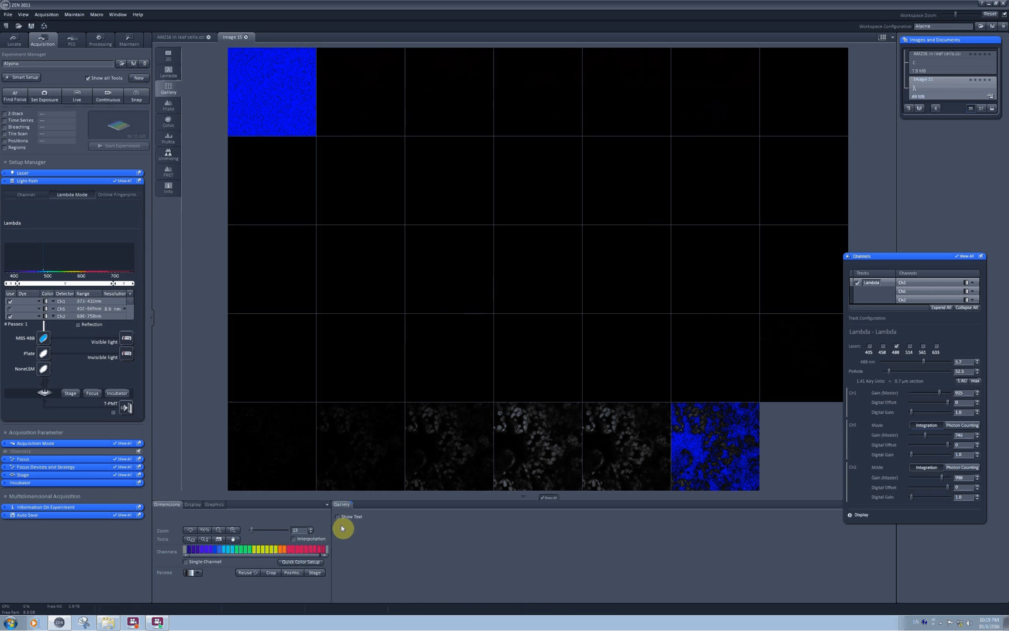
Label each gallery tile with its wavelength and switch to the Unmixing view.
left_click(338, 517)
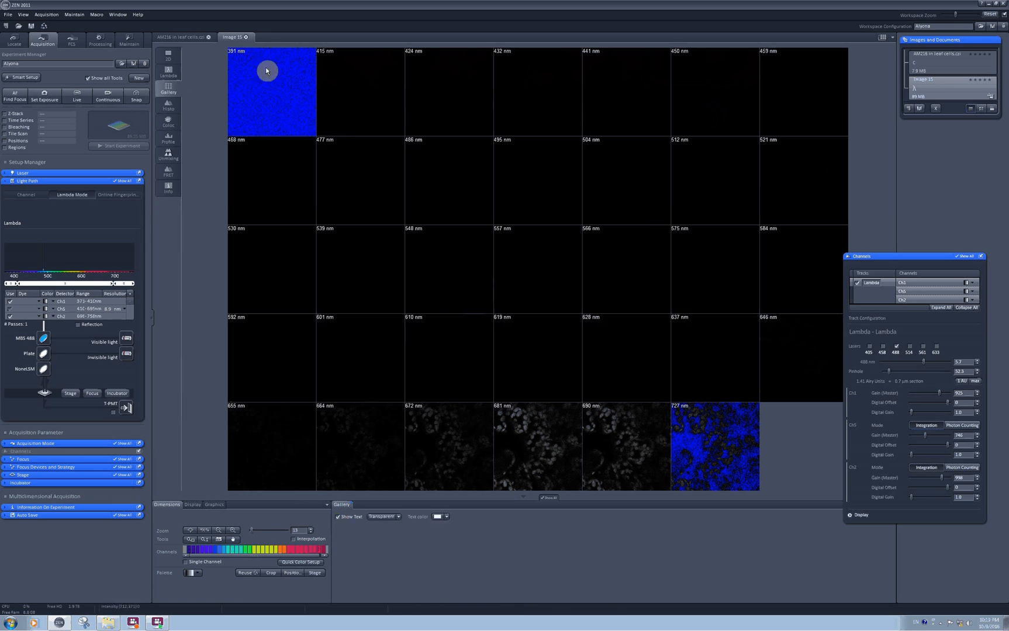
mouse_move(276, 82)
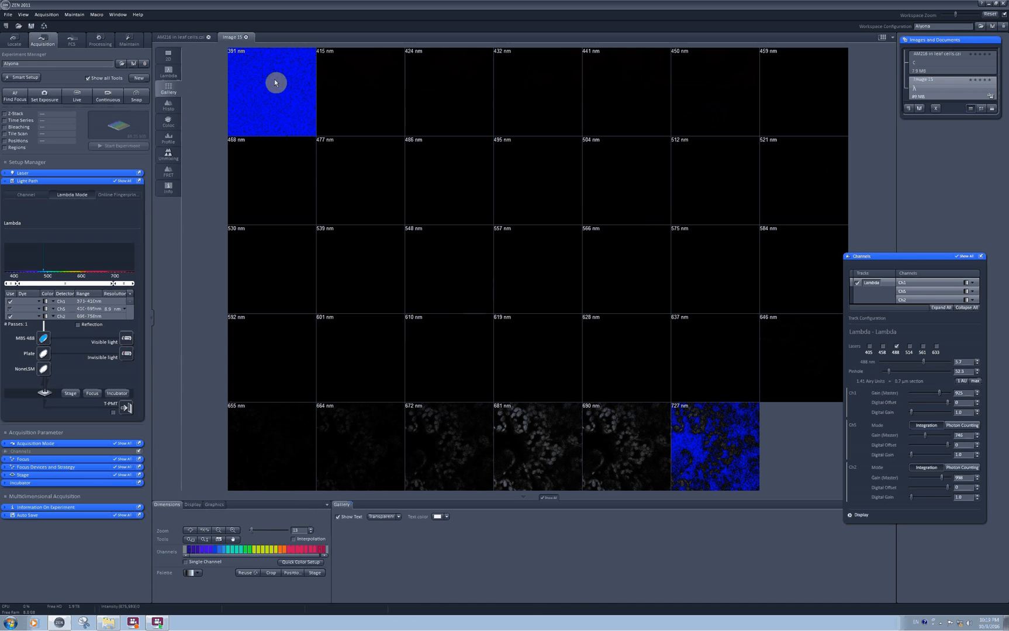
mouse_move(633, 165)
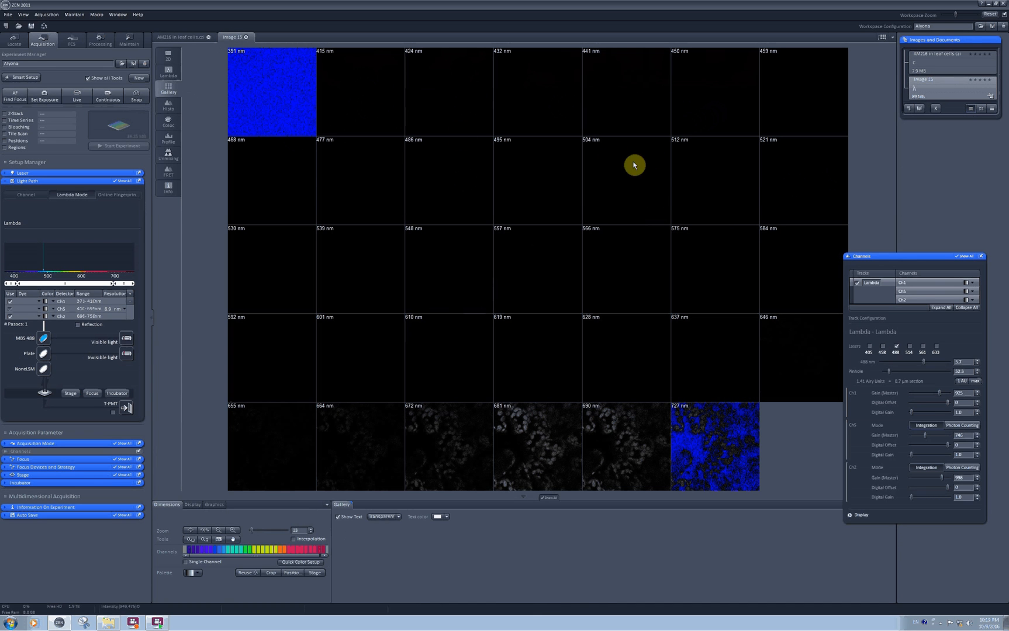
mouse_move(553, 426)
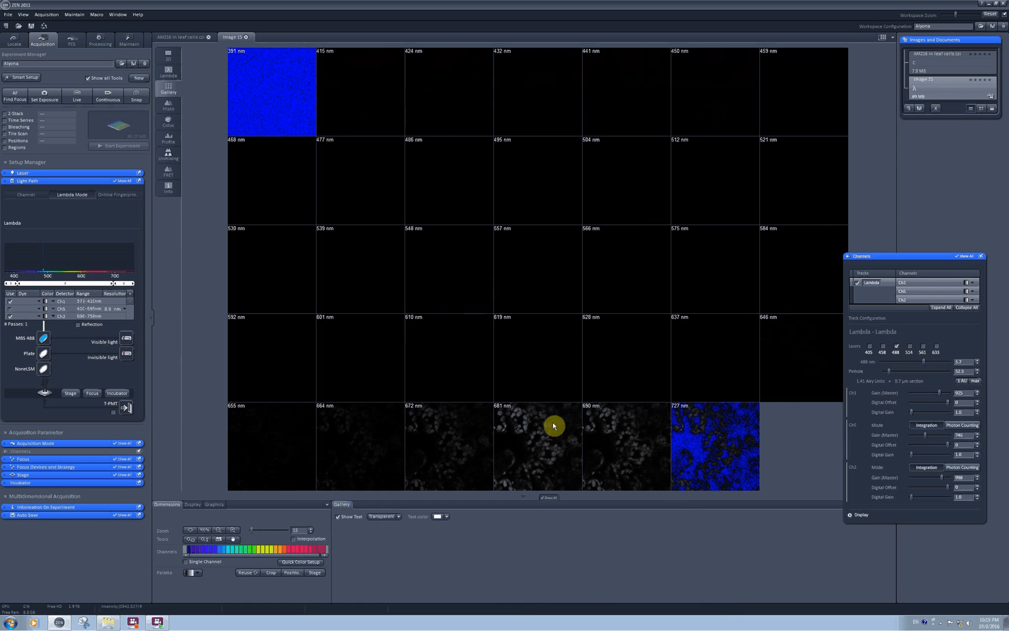
mouse_move(432, 323)
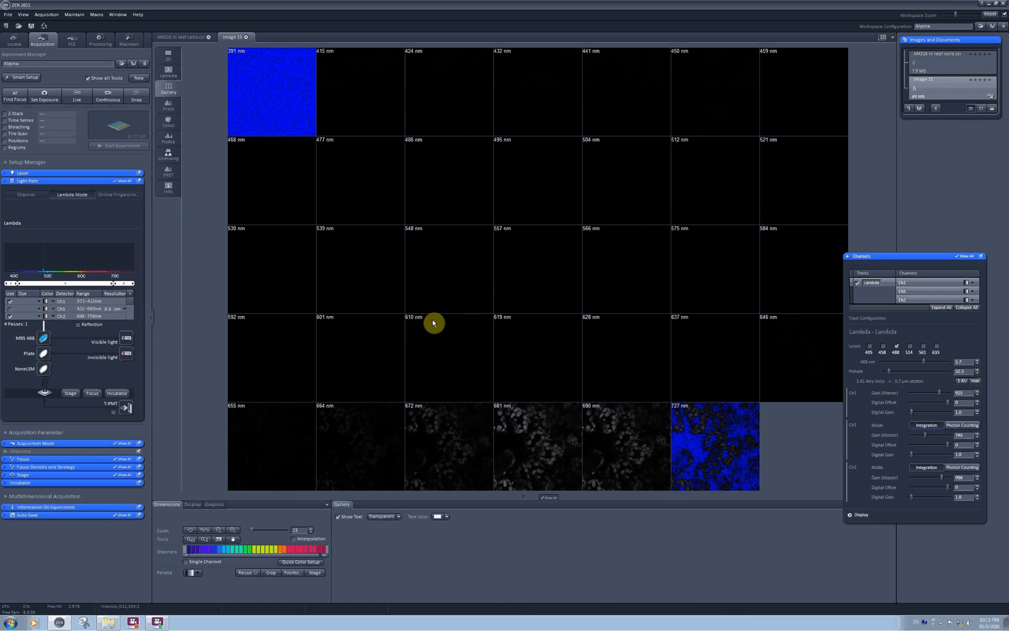
mouse_move(411, 323)
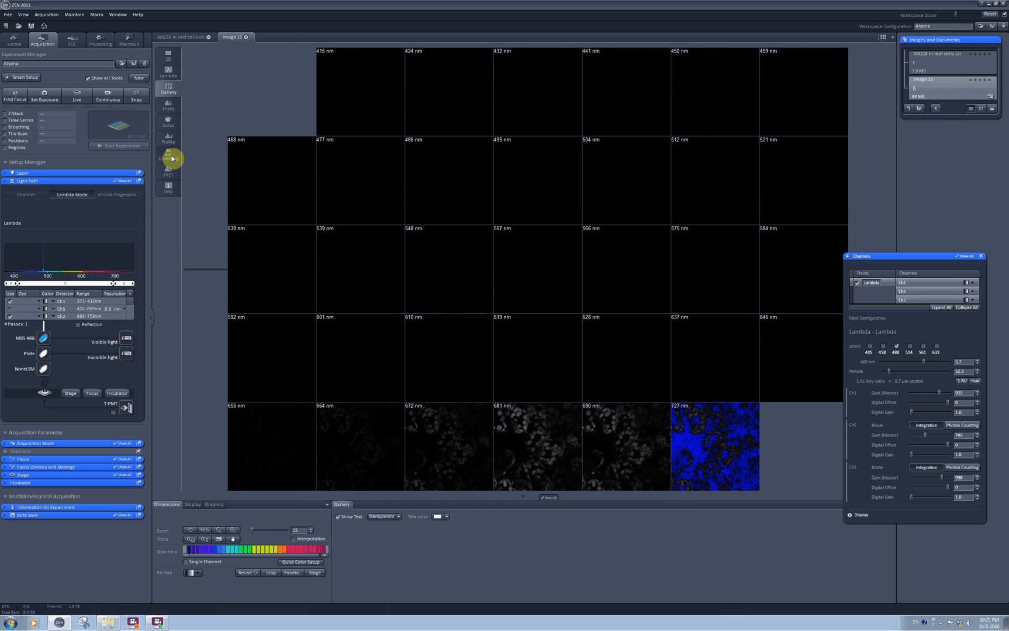
left_click(169, 159)
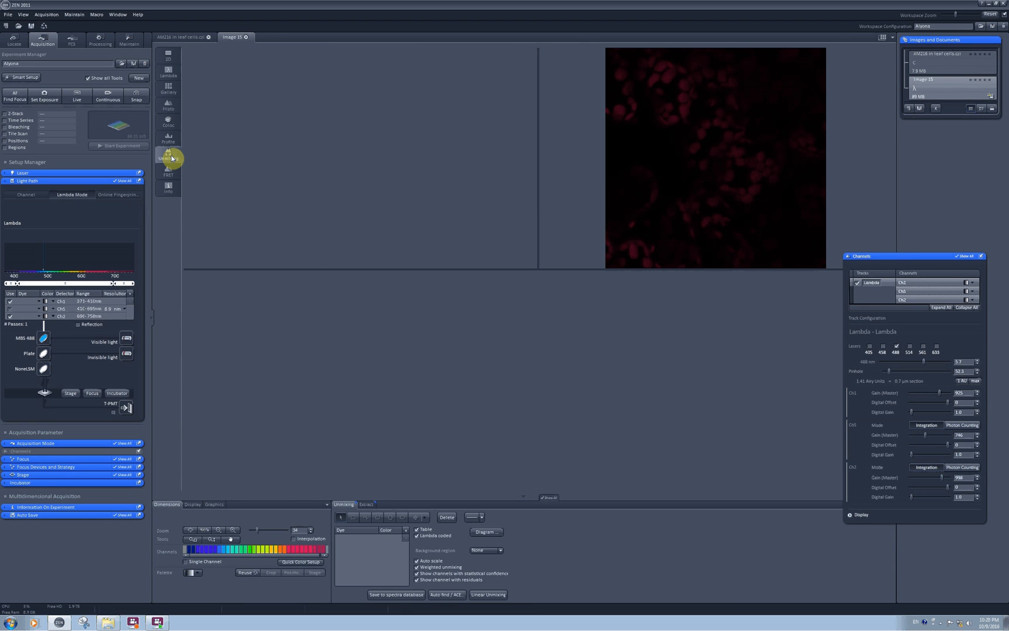